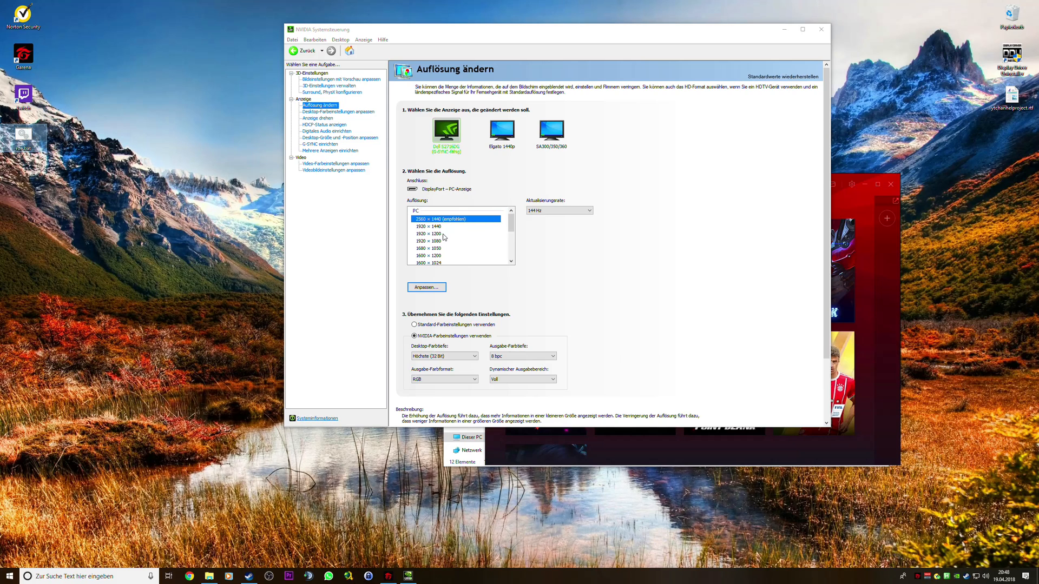
mouse_move(287, 194)
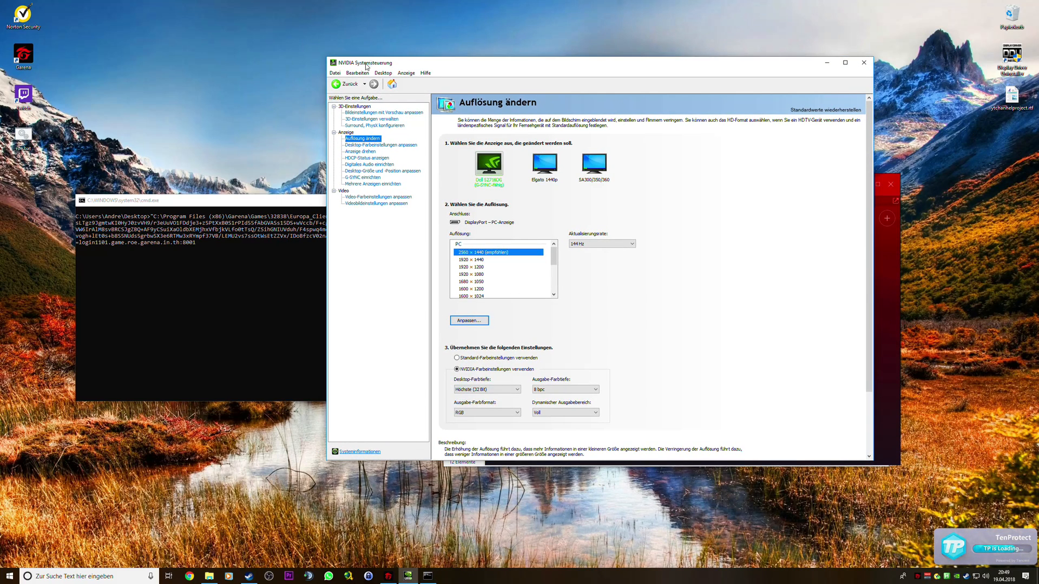
mouse_move(424, 73)
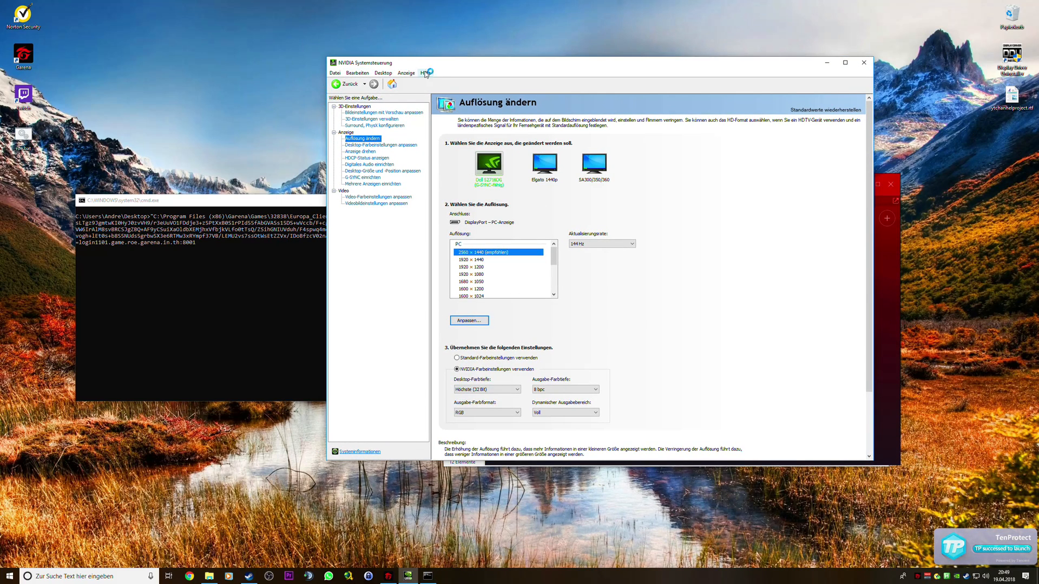
mouse_move(591, 250)
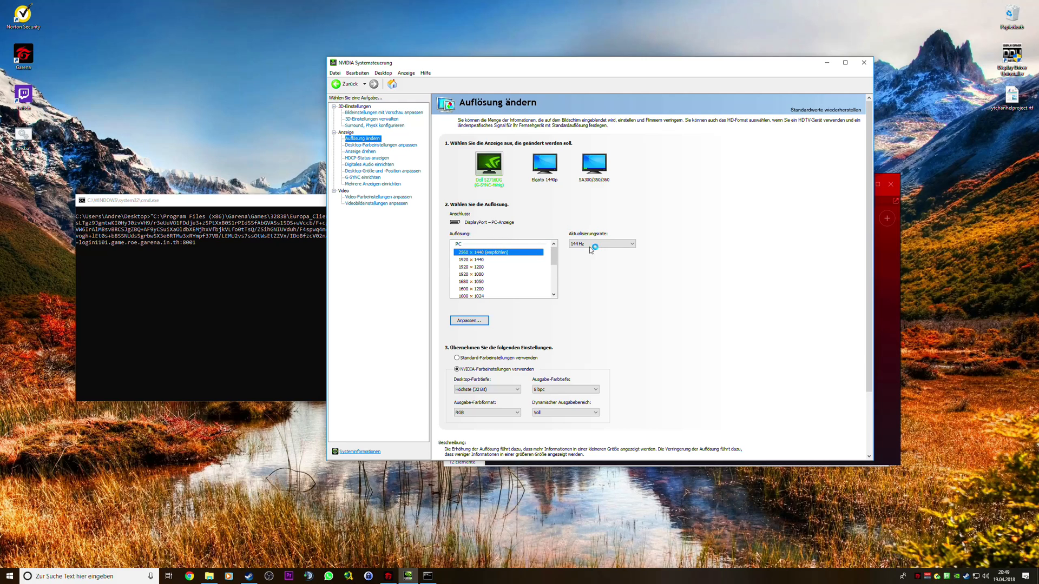
mouse_move(570, 253)
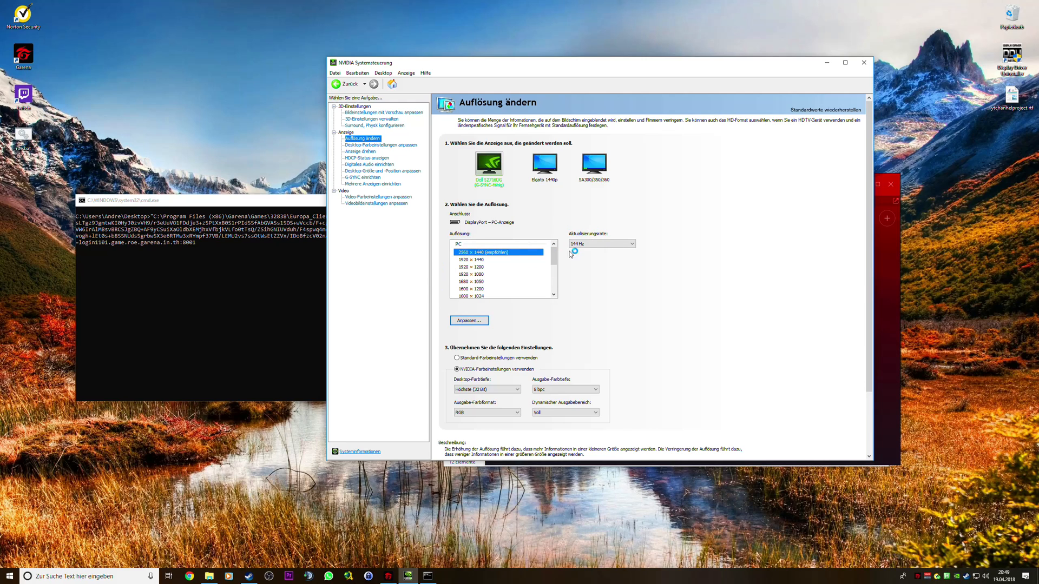
mouse_move(516, 228)
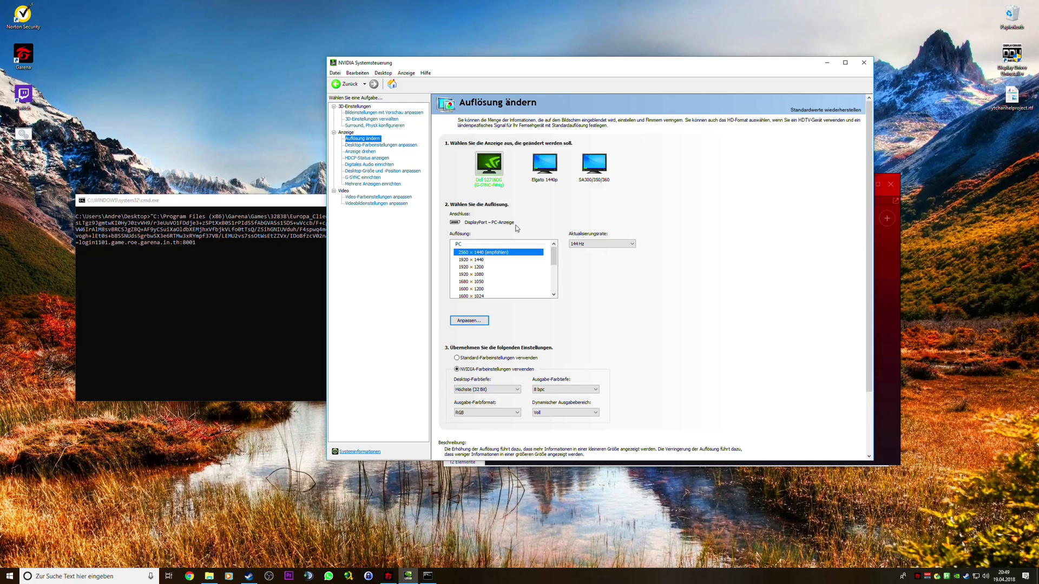
mouse_move(575, 216)
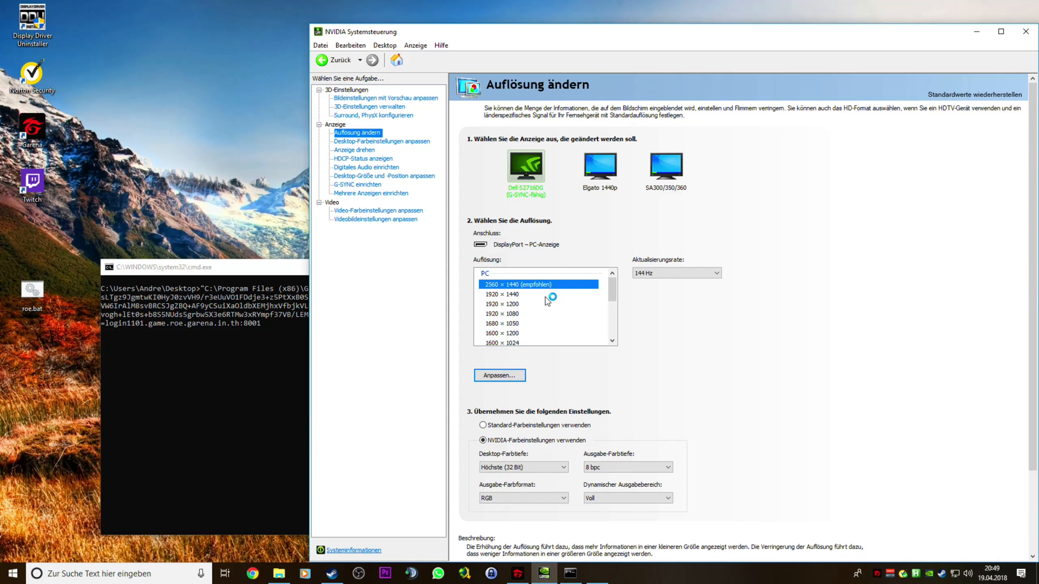
Step: Set the Dell monitor's resolution to 2560 × 1440 (empfohlen), apply it and keep the changes
left_click(538, 313)
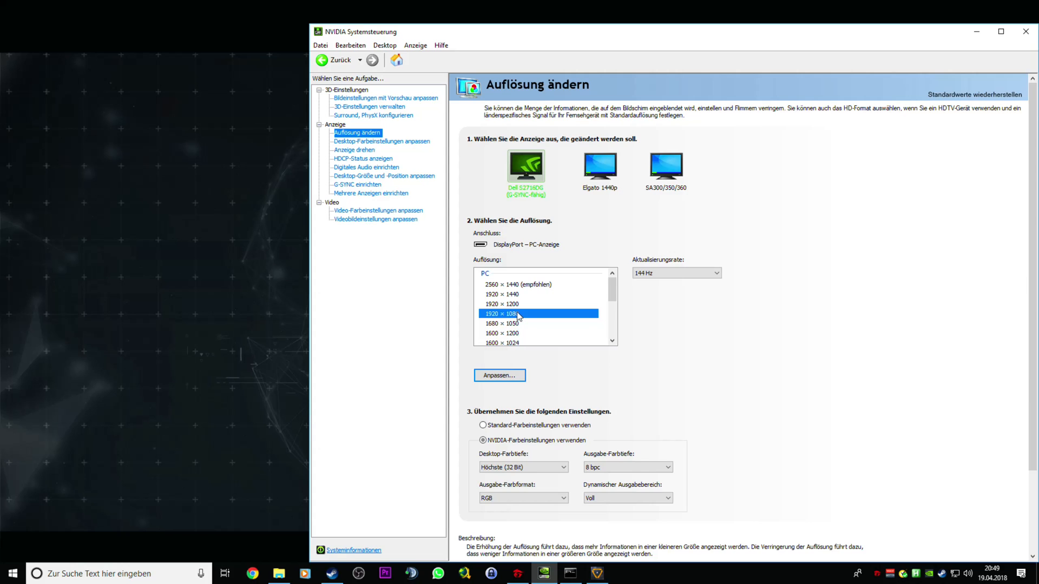
mouse_move(587, 292)
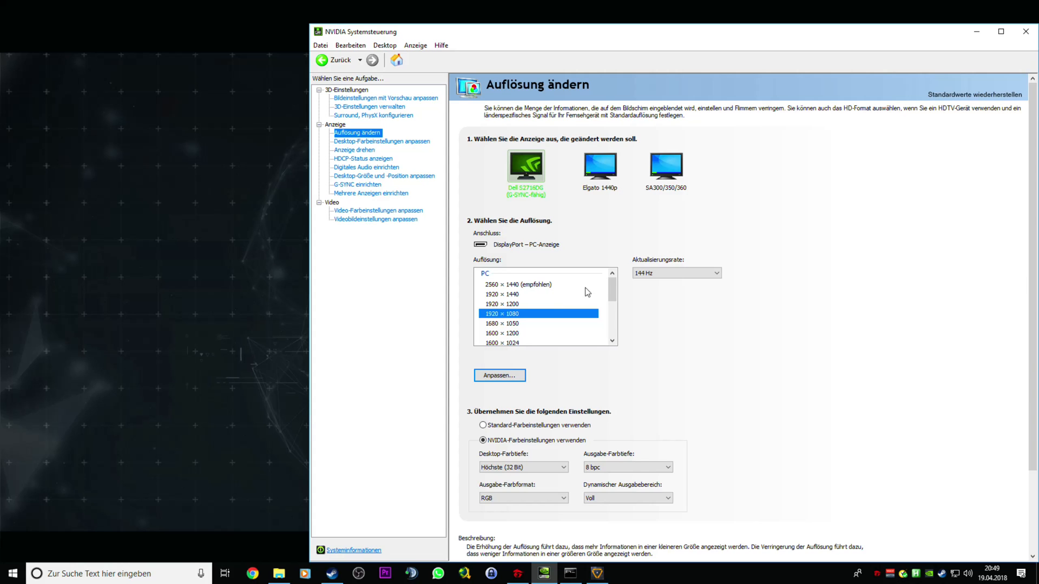
mouse_move(544, 274)
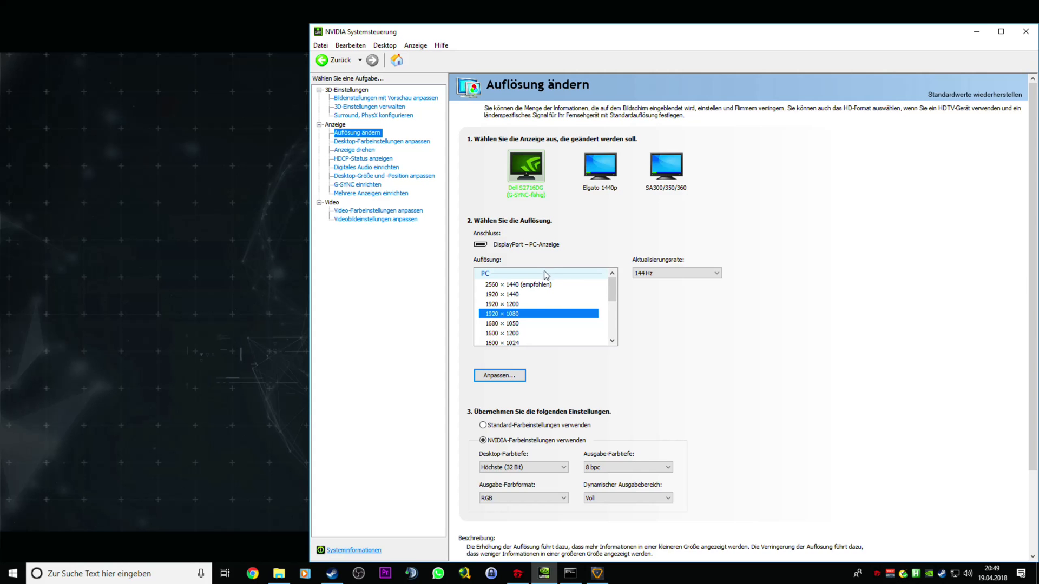
left_click(523, 284)
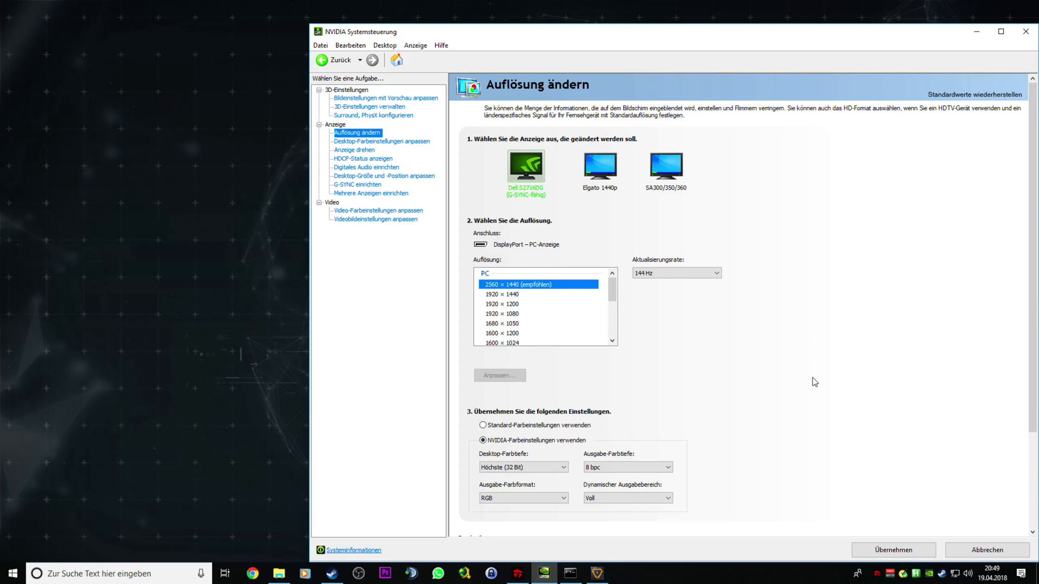
left_click(892, 550)
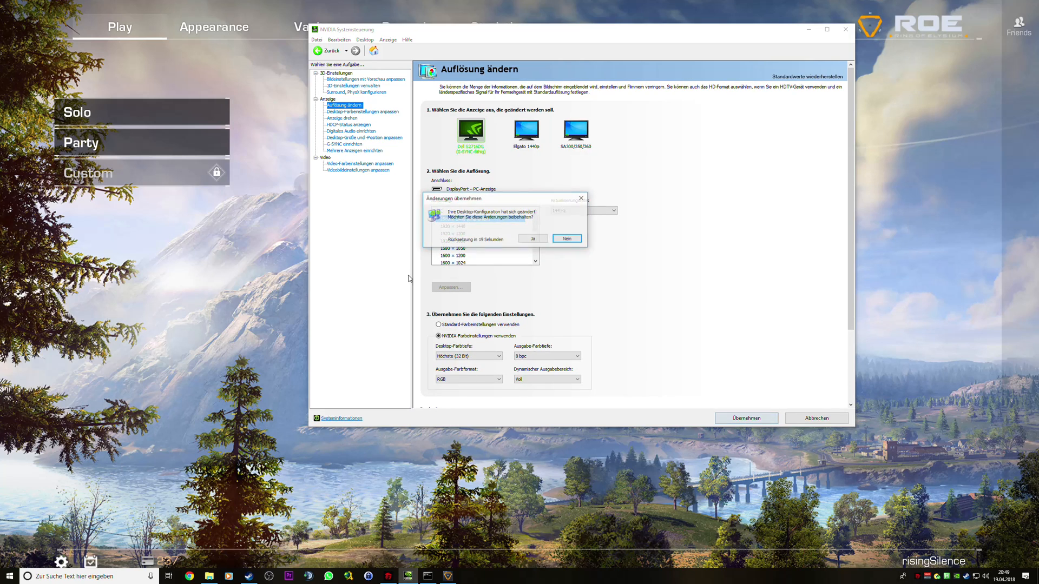
left_click(566, 238)
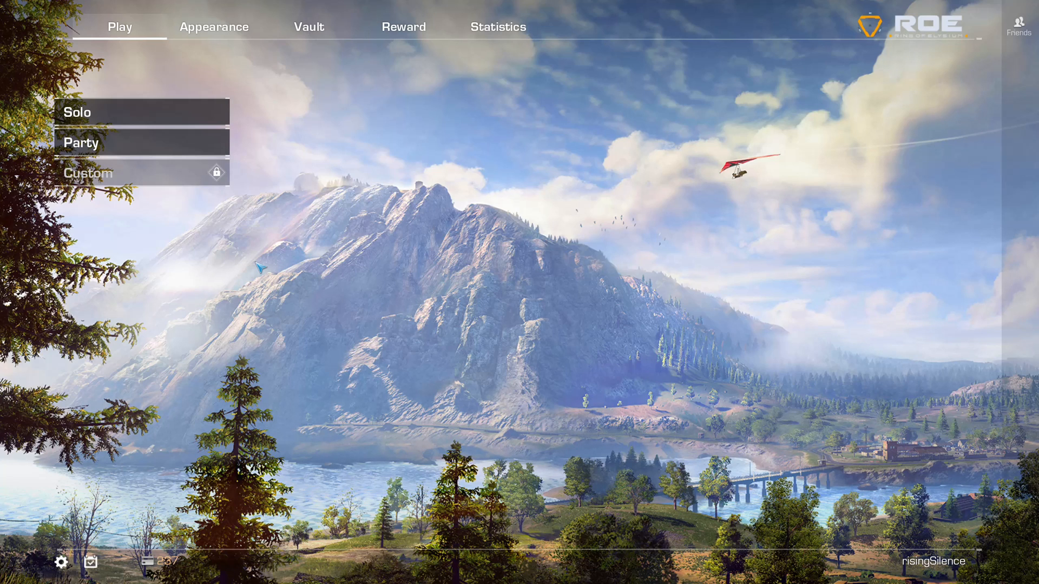